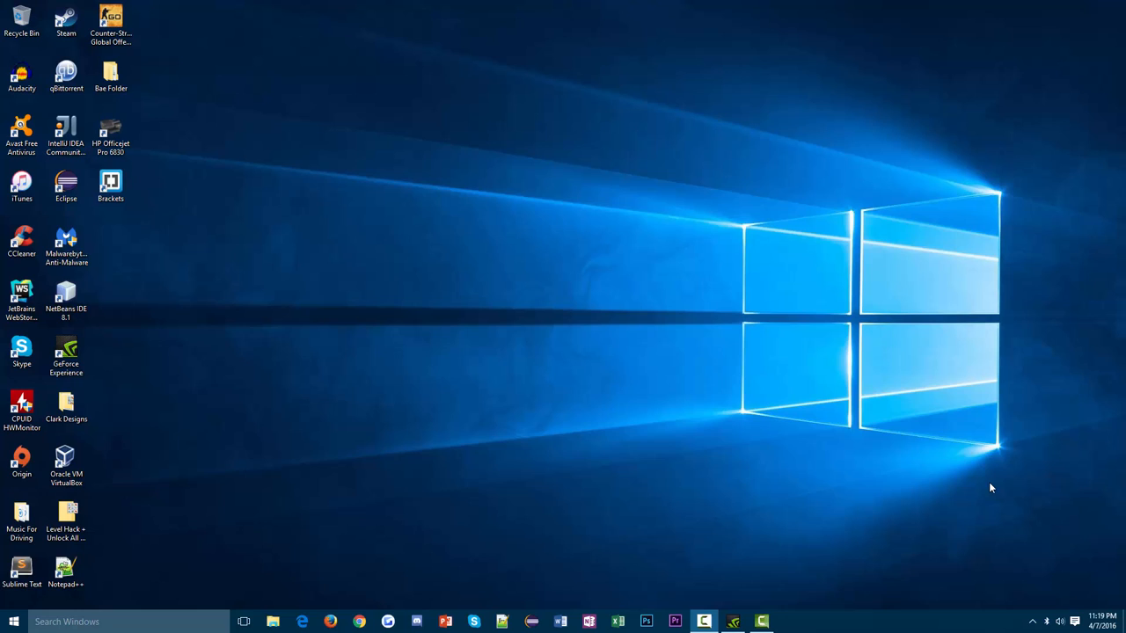
mouse_move(862, 572)
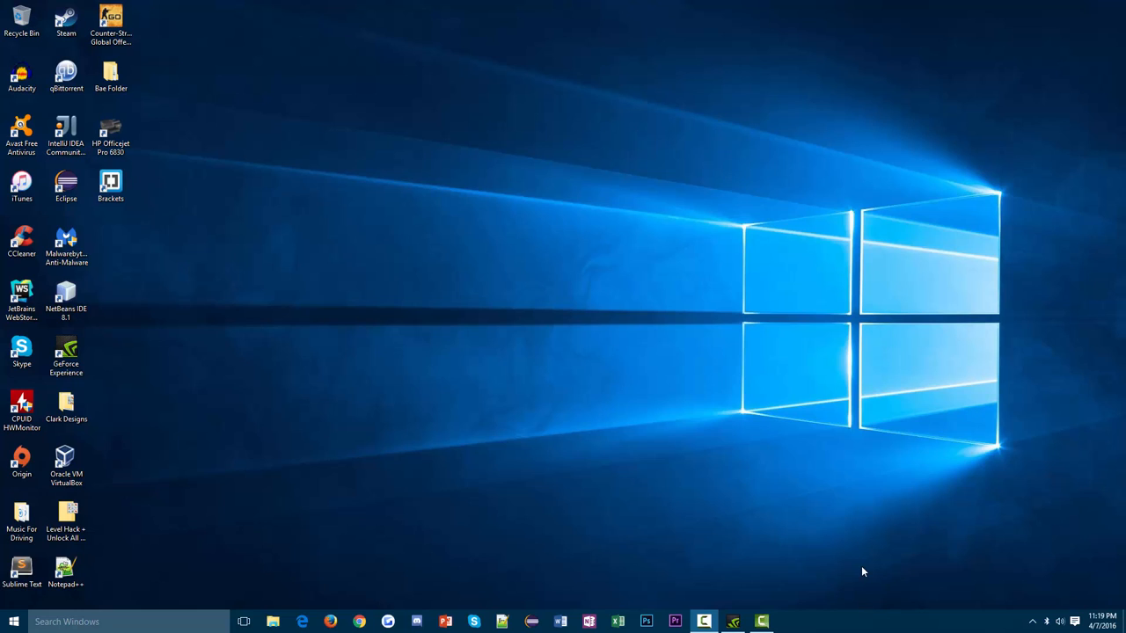
mouse_move(746, 558)
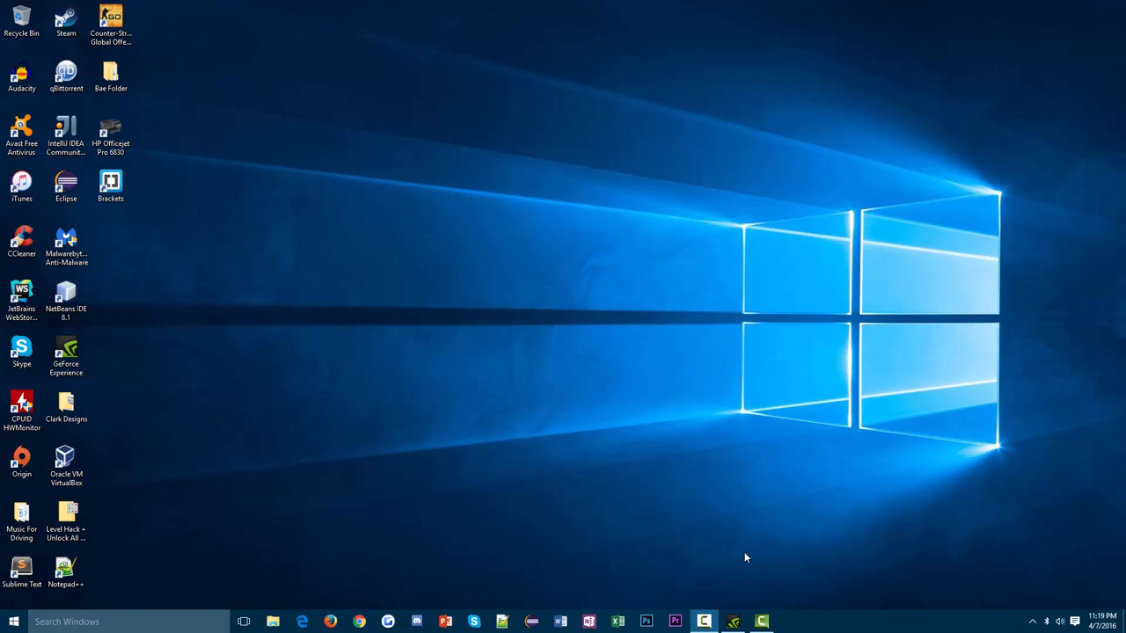
mouse_move(301, 589)
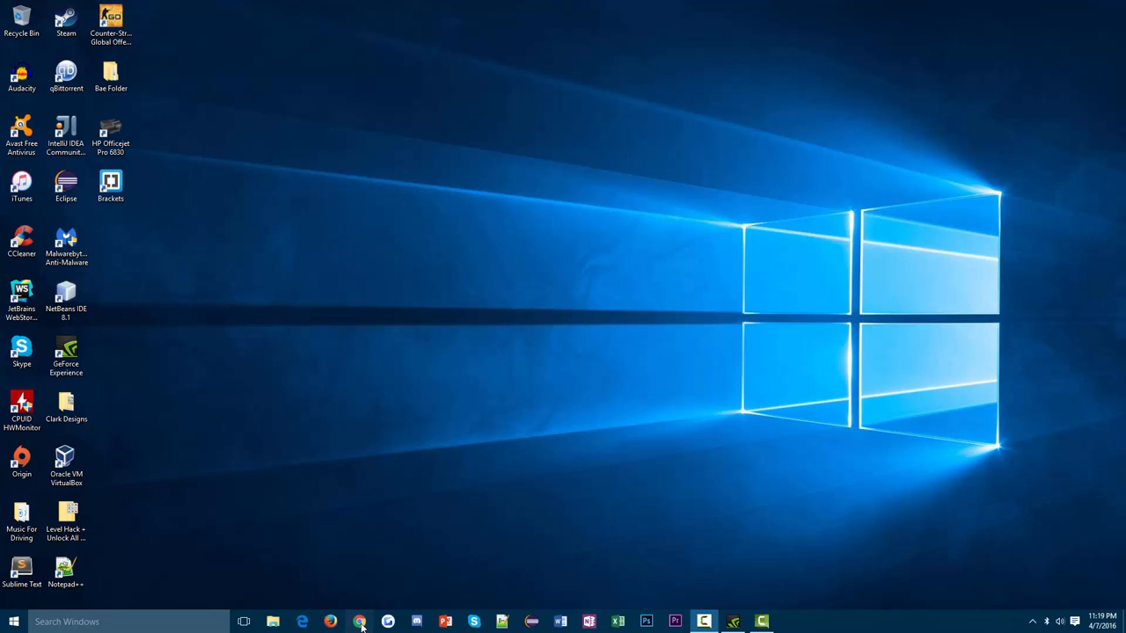
Google 'imgburn' in Chrome and open the Softpedia ImgBurn result.
click(359, 622)
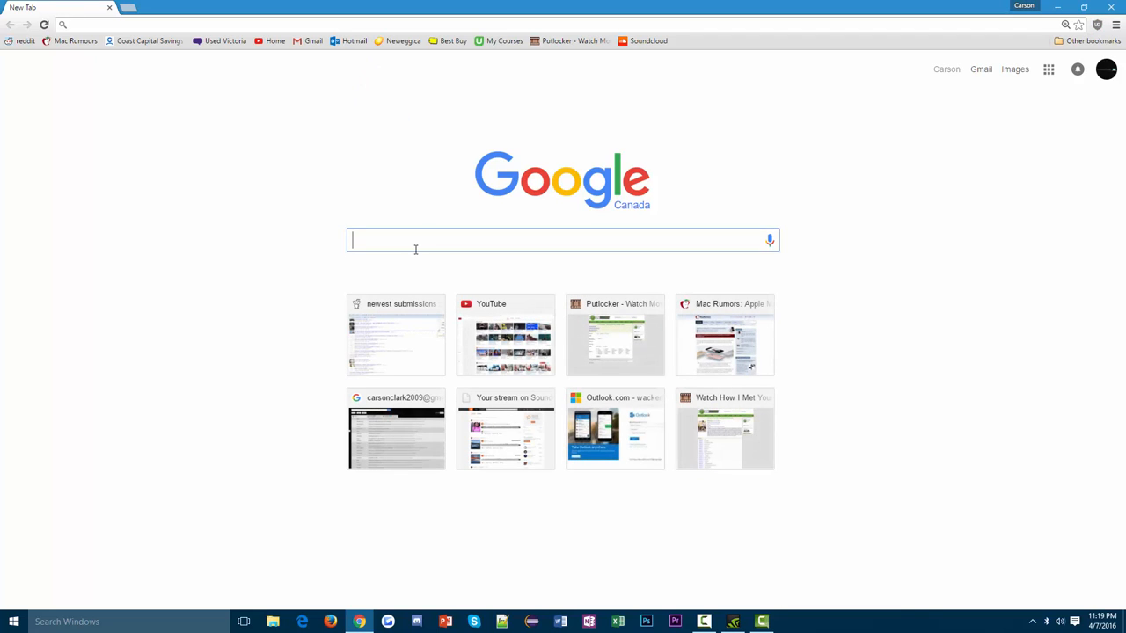
text(imgburn)
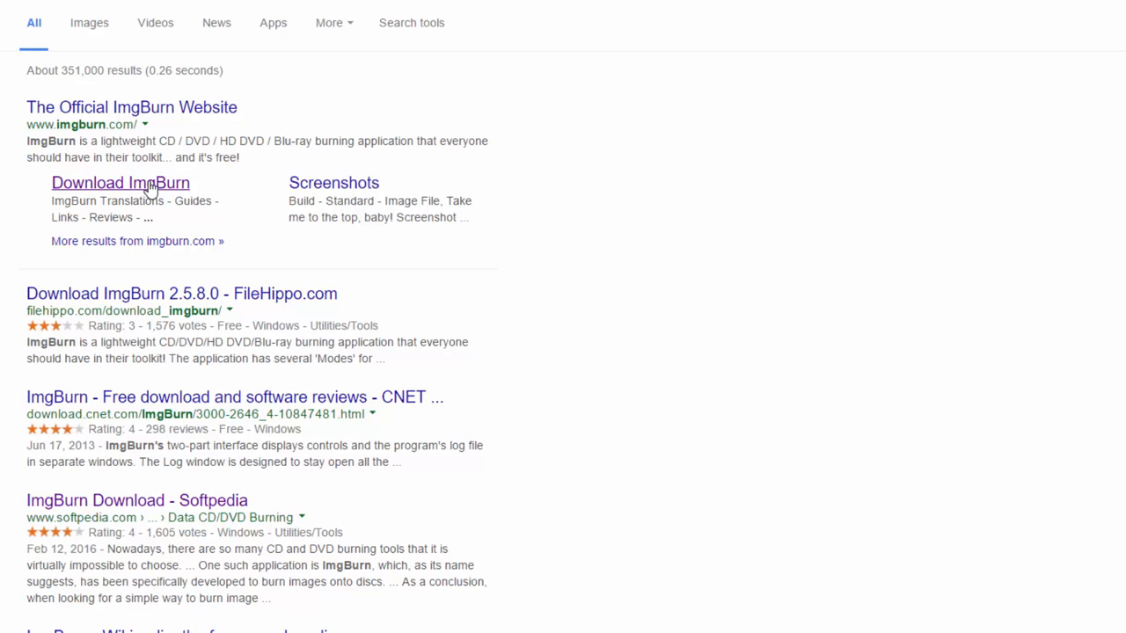
scroll(down, 3)
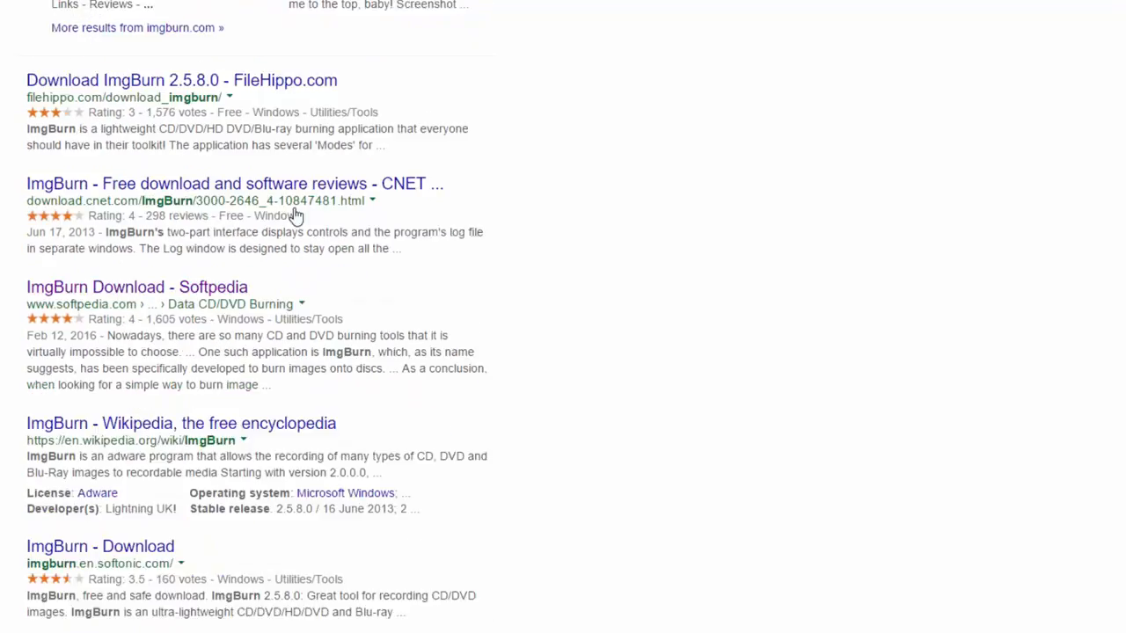
scroll(up, 3)
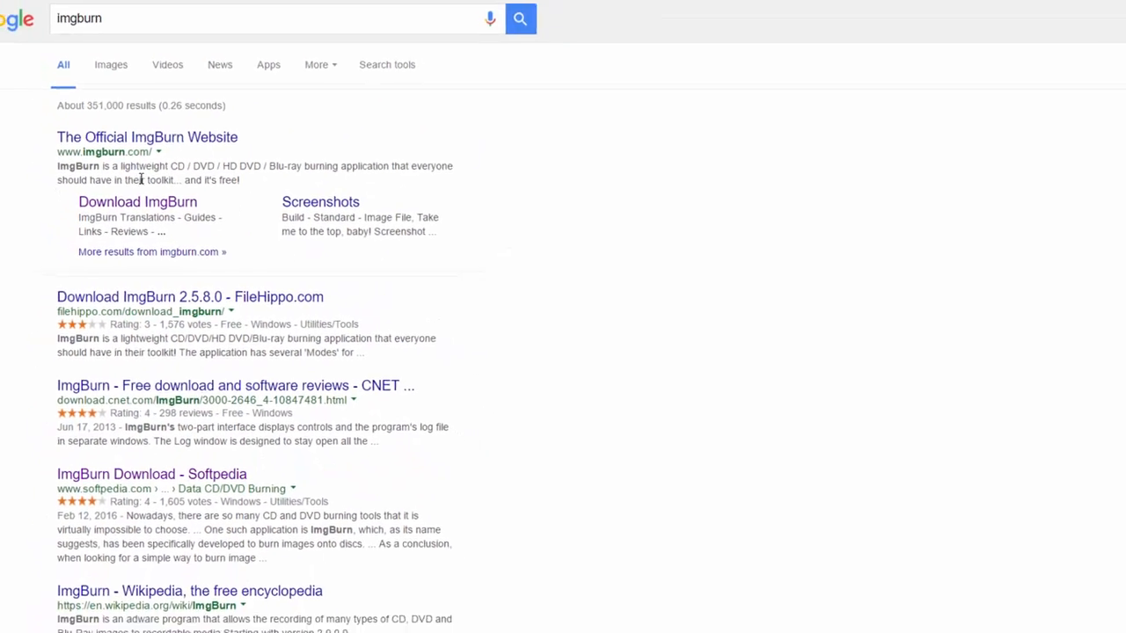
click(147, 137)
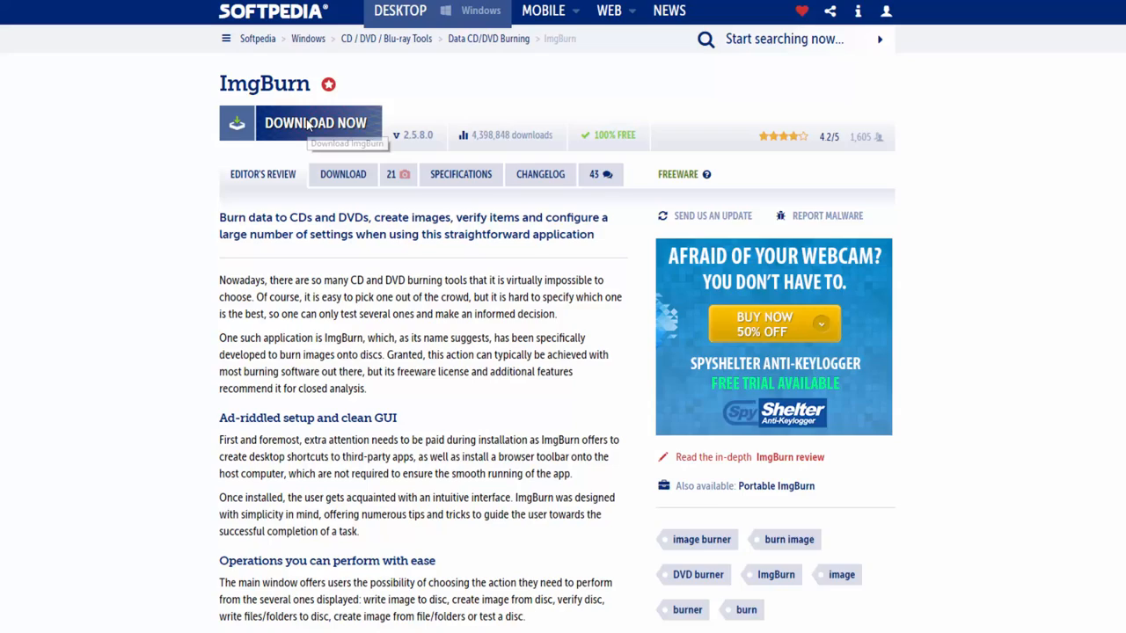
Save SetupImgBurn_2.5.8.0.exe from a Softpedia mirror into Downloads and launch it.
click(315, 122)
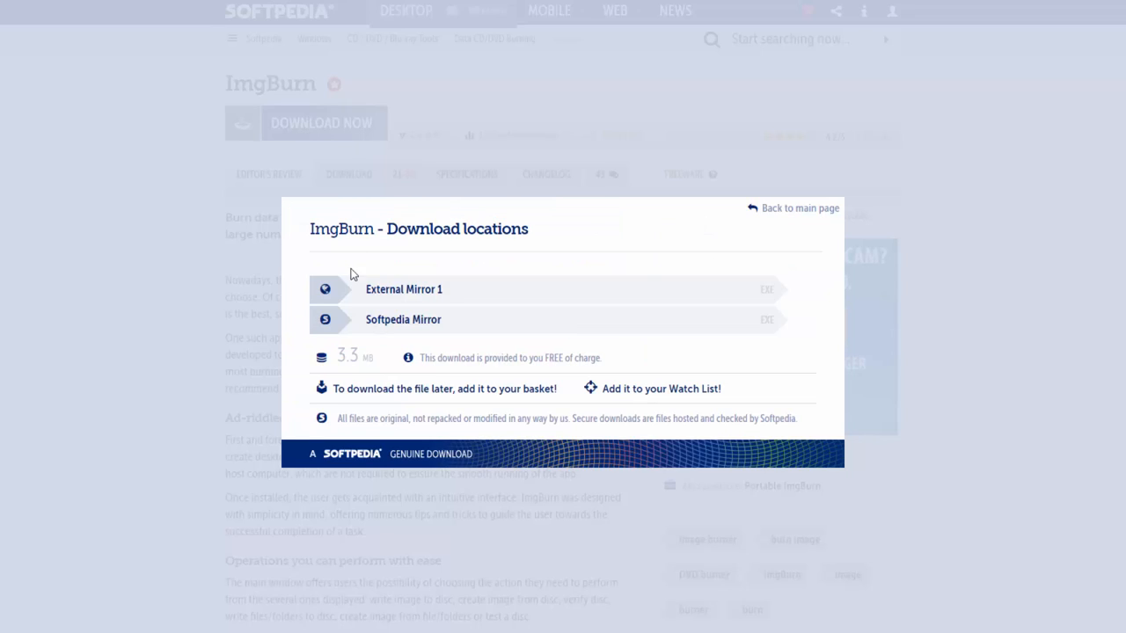
click(403, 319)
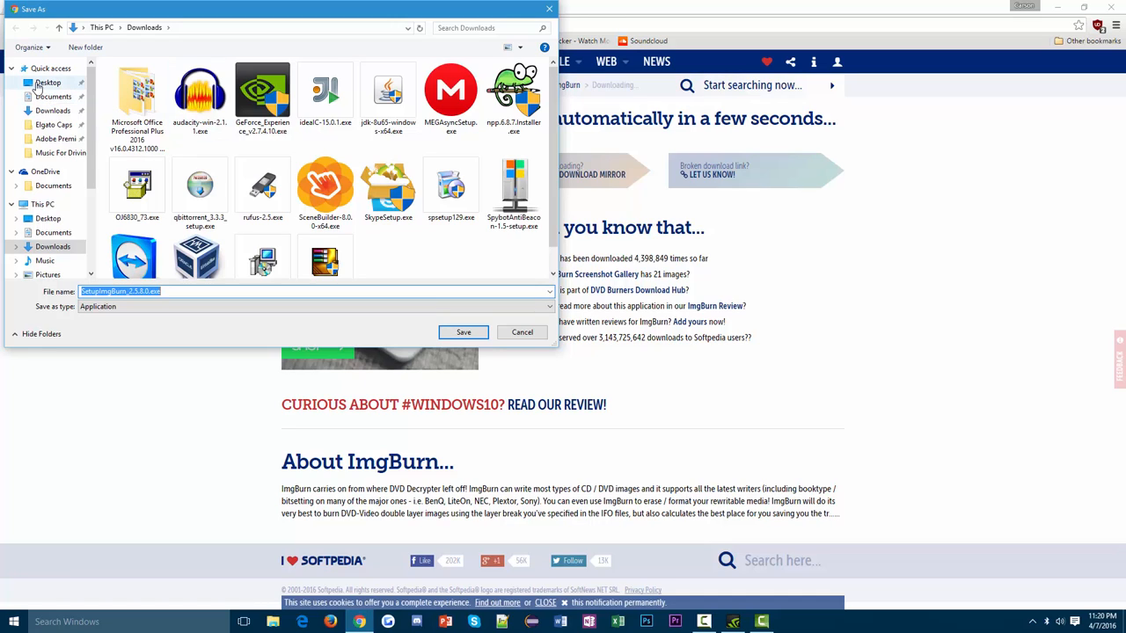
click(53, 110)
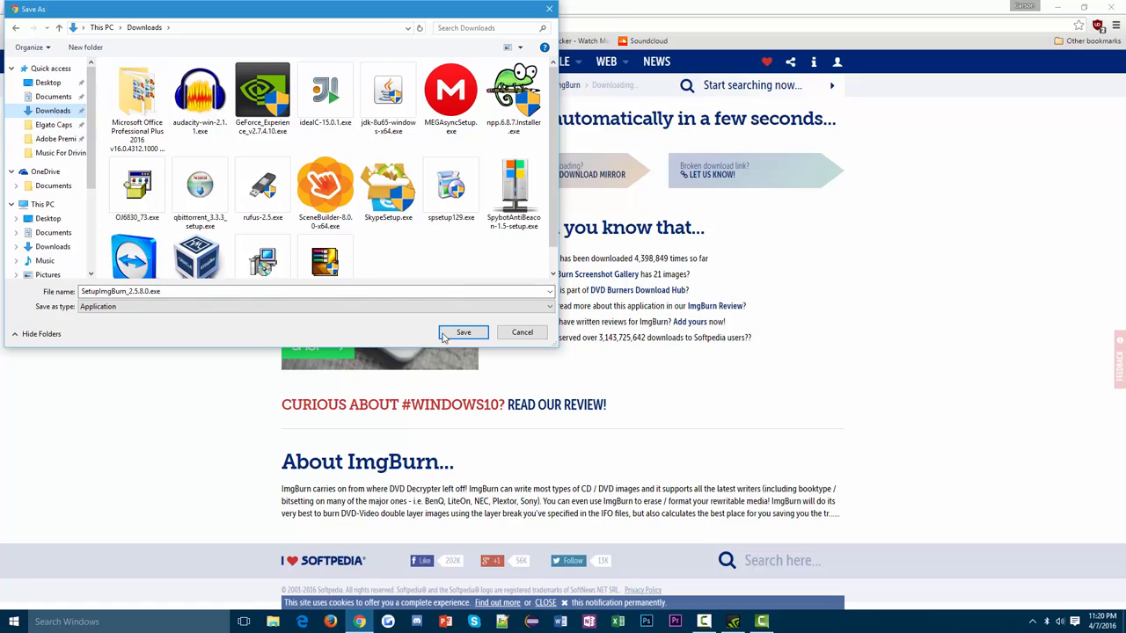
click(464, 332)
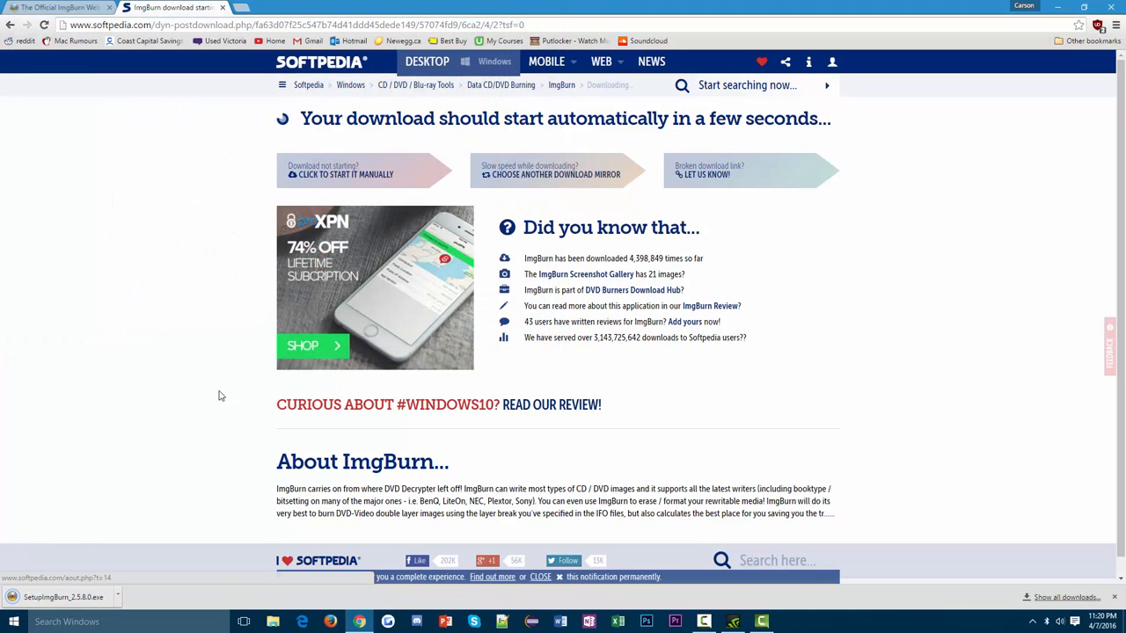
scroll(down, 3)
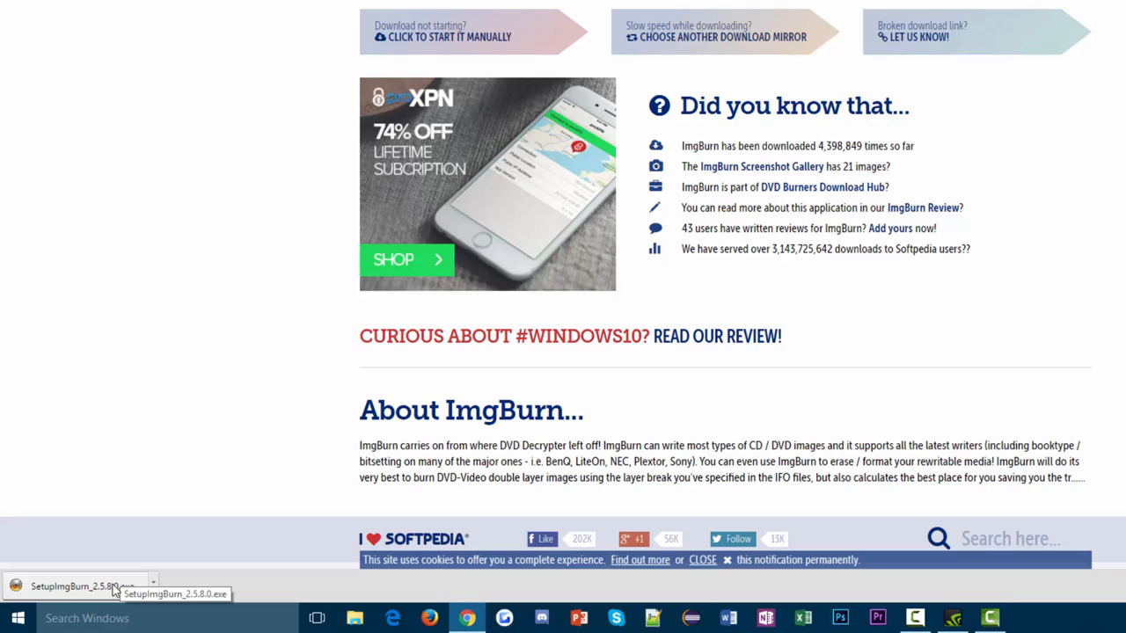
mouse_move(97, 593)
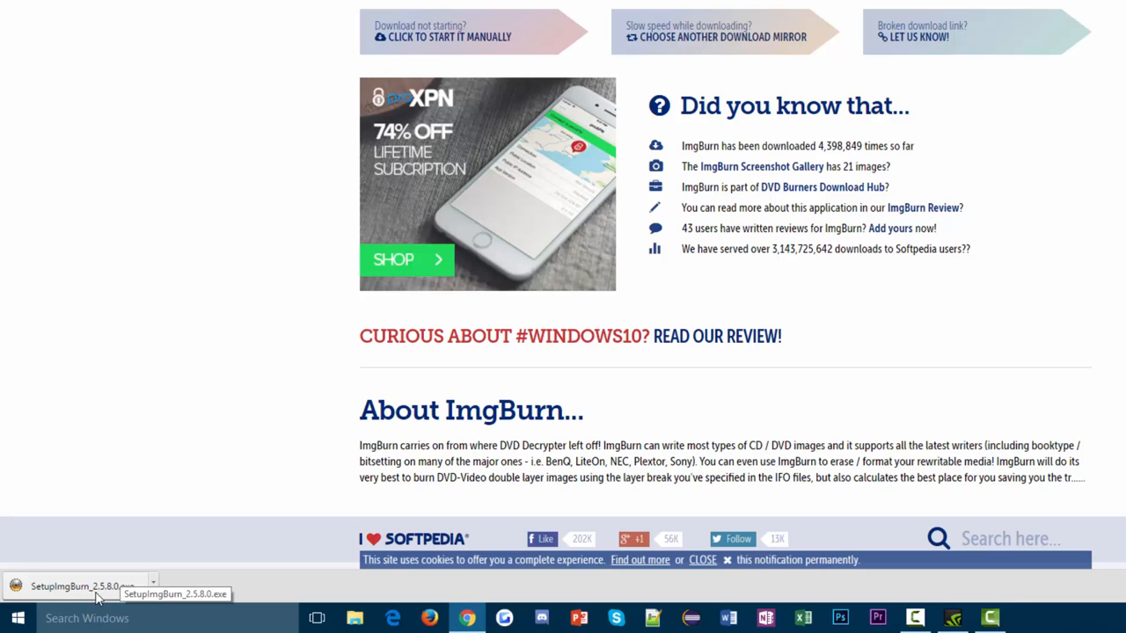
click(79, 586)
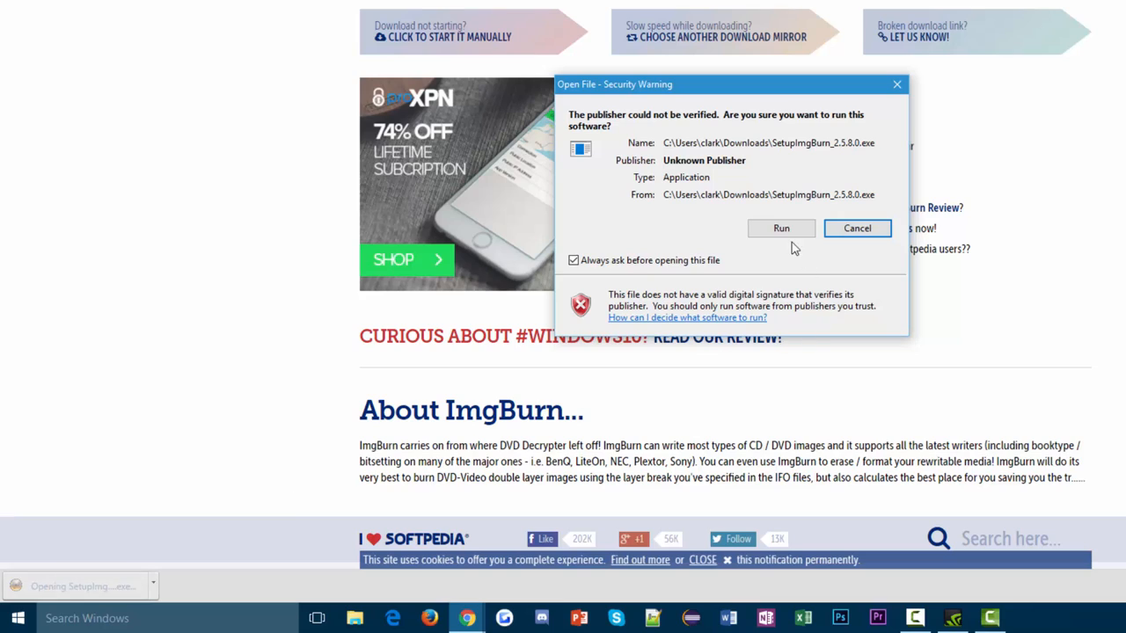
Allow the unverified installer to run and accept the ImgBurn license agreement.
click(856, 228)
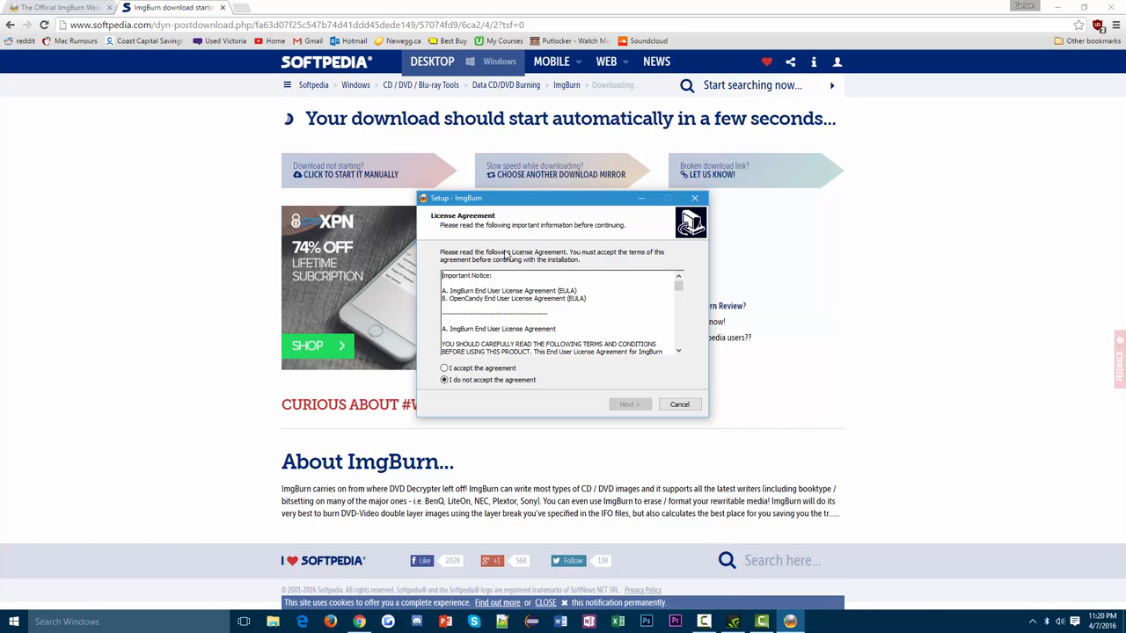
scroll(down, 3)
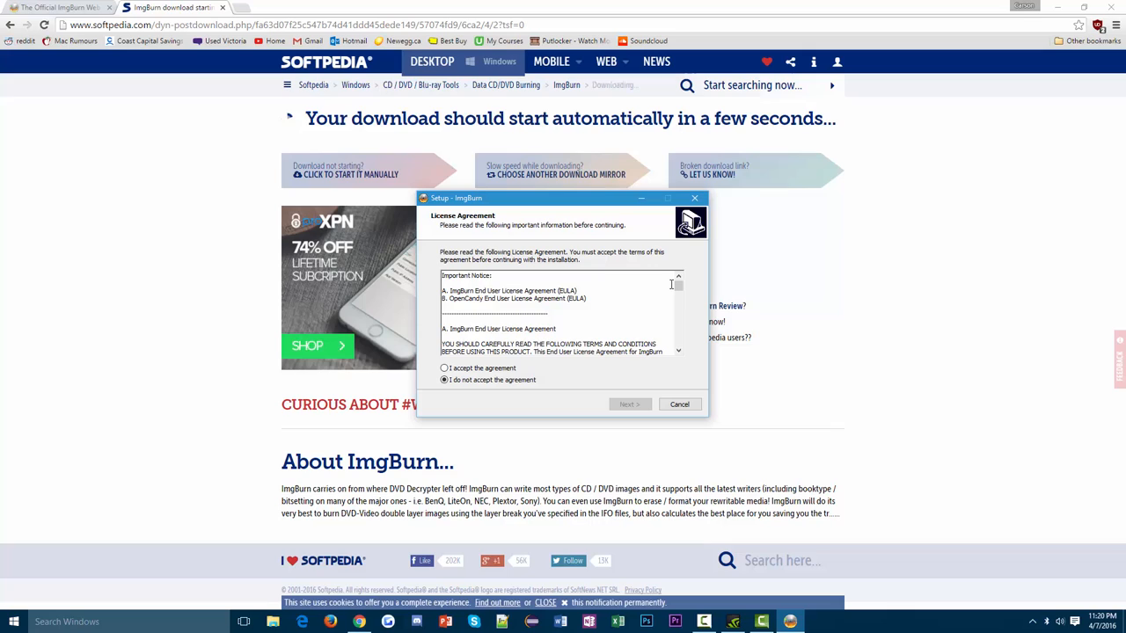
mouse_move(378, 417)
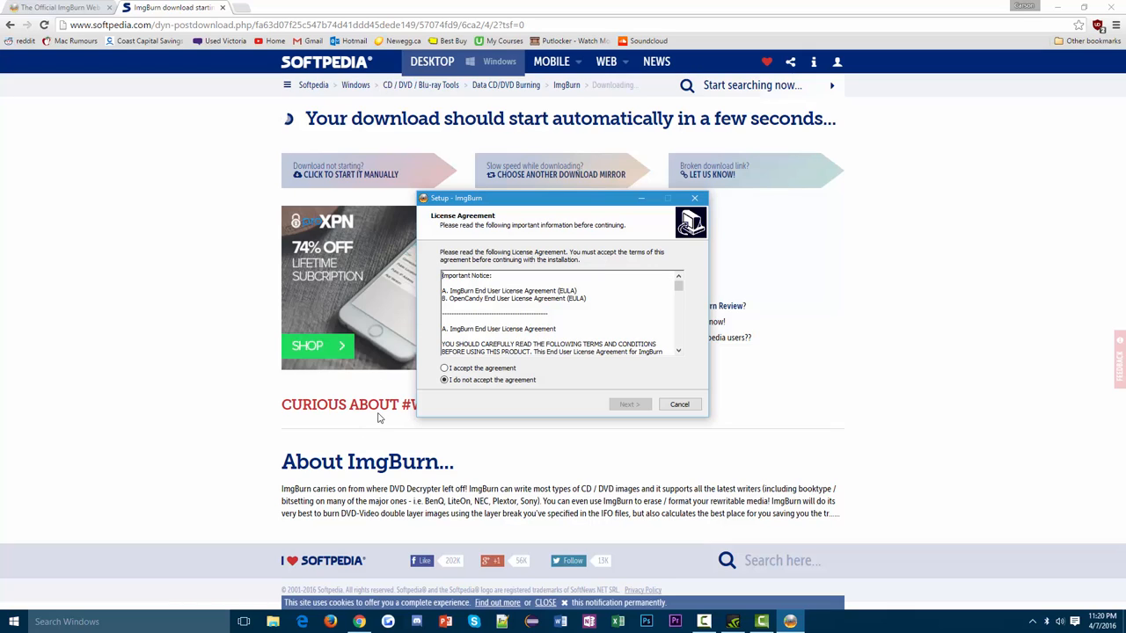
click(444, 367)
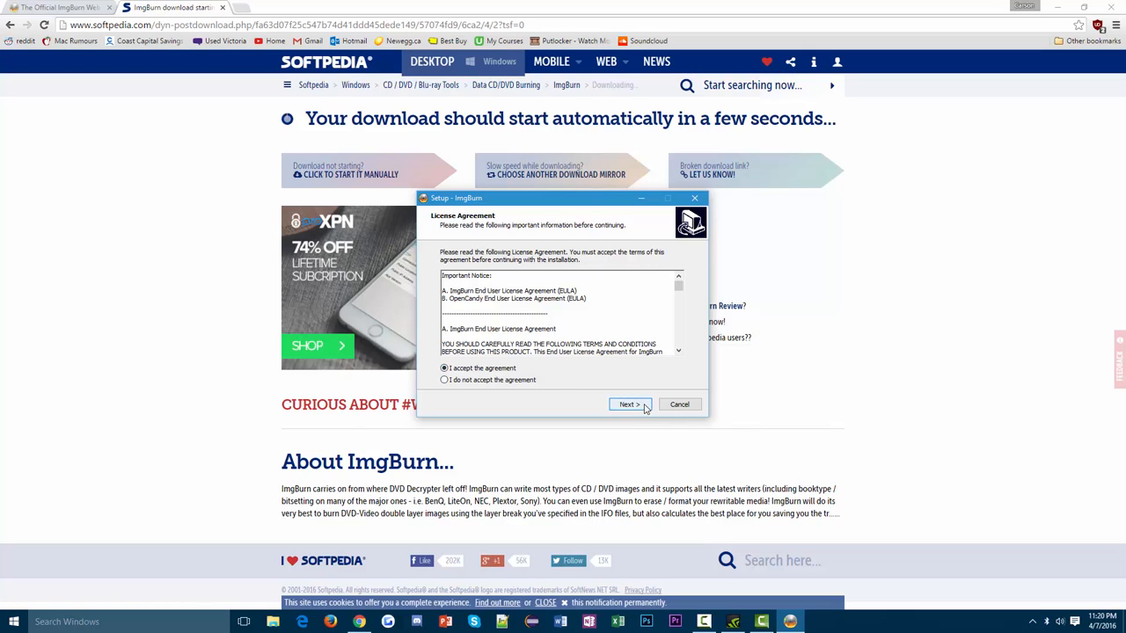
click(628, 404)
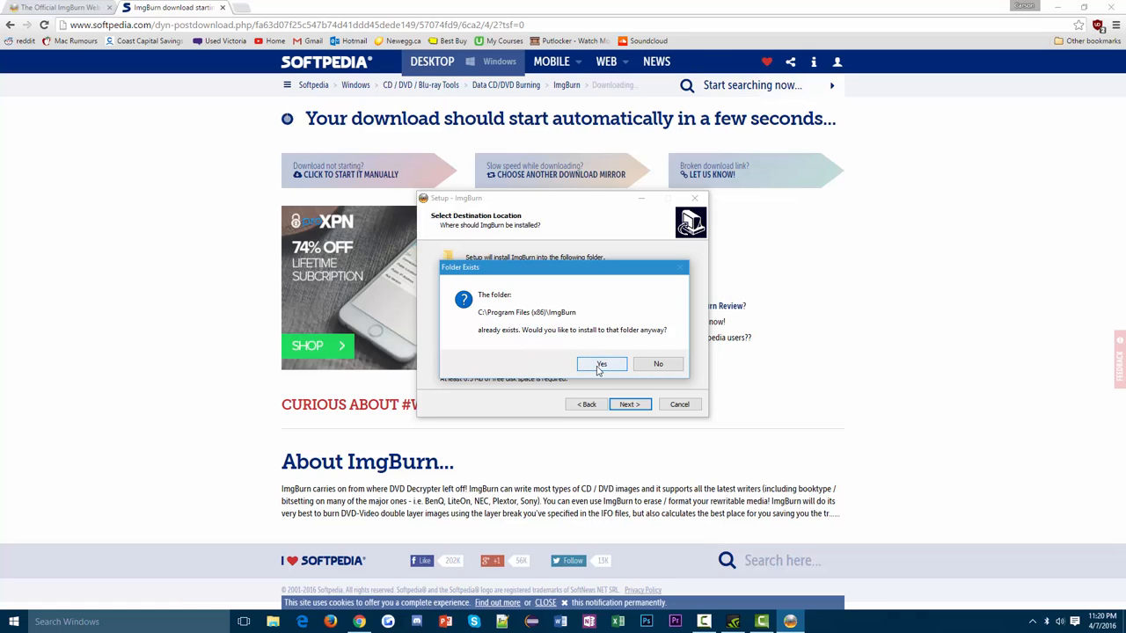
Install into the existing ImgBurn folder with a desktop shortcut, then finish and launch ImgBurn.
click(601, 364)
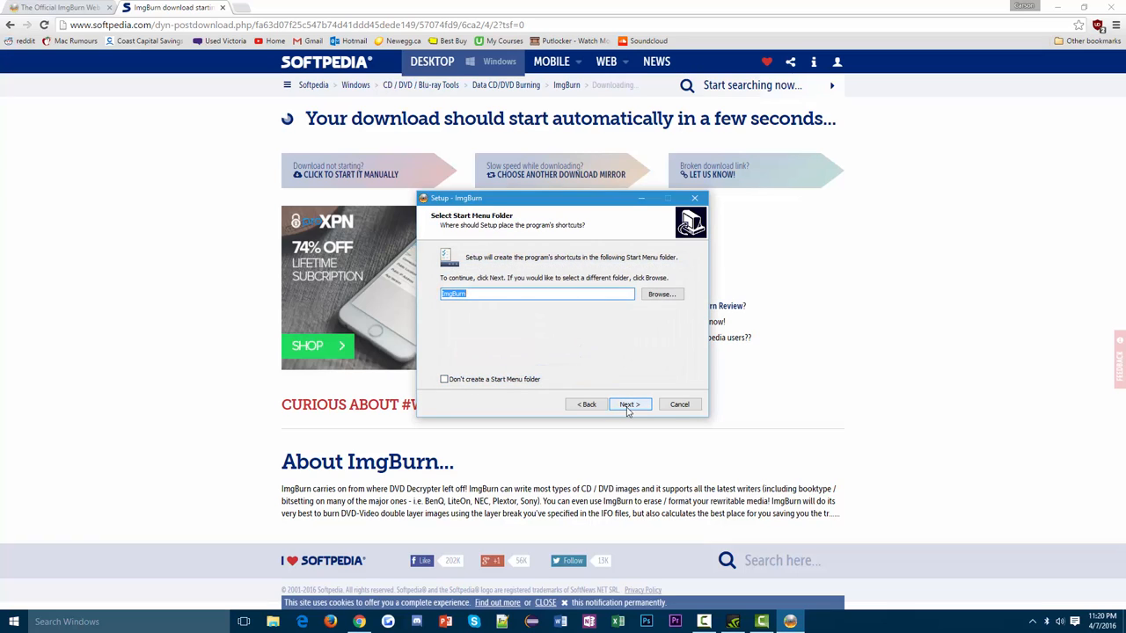
click(628, 404)
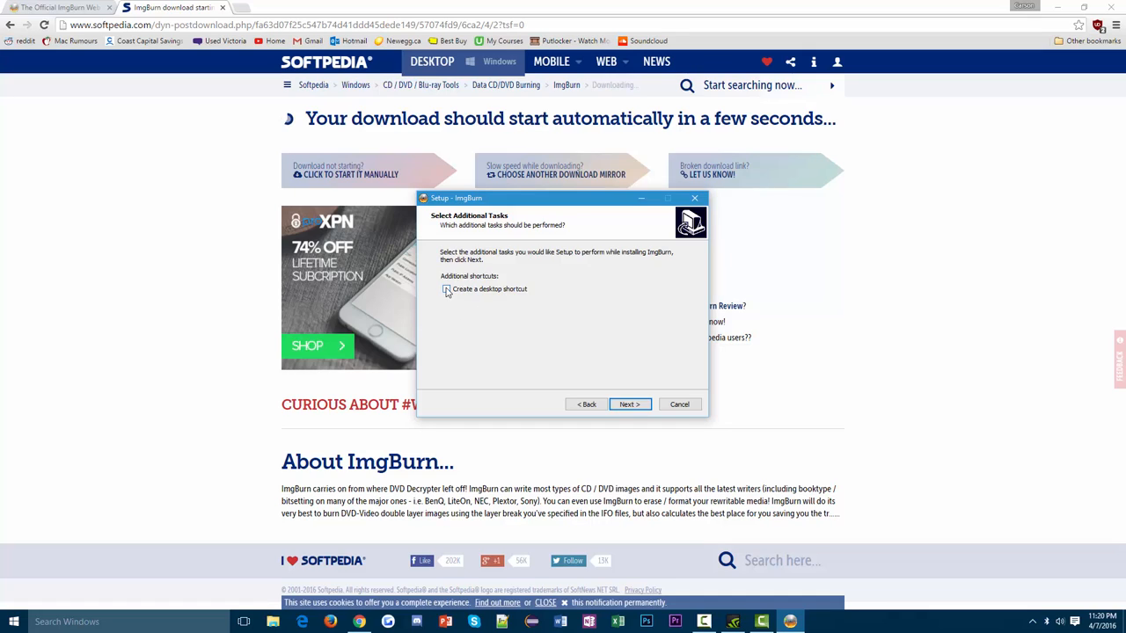
click(447, 288)
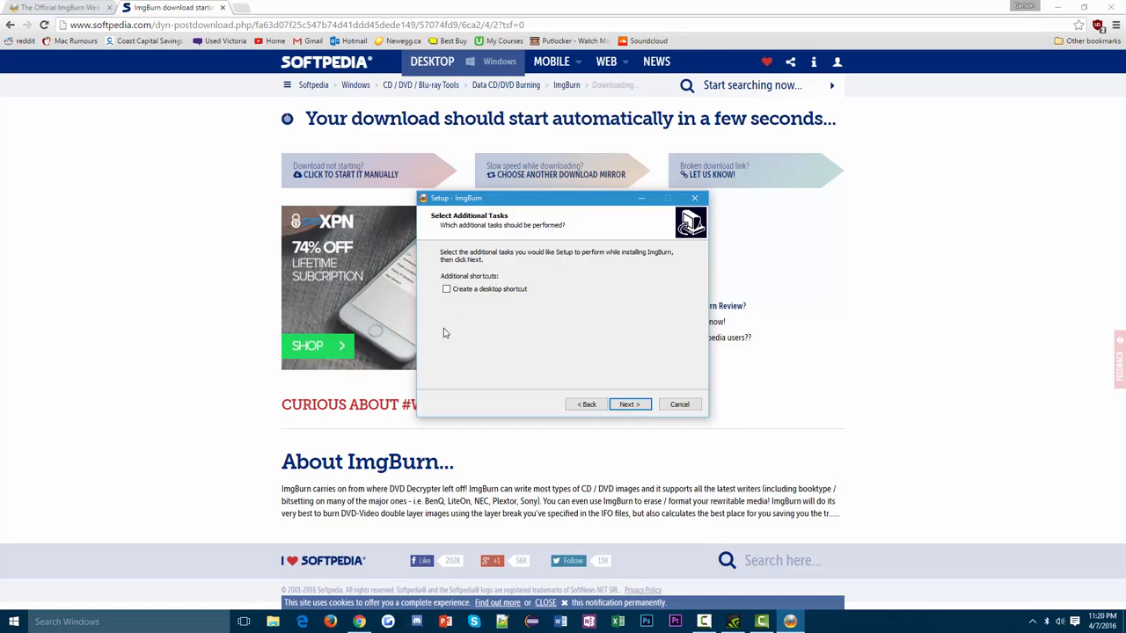
click(447, 289)
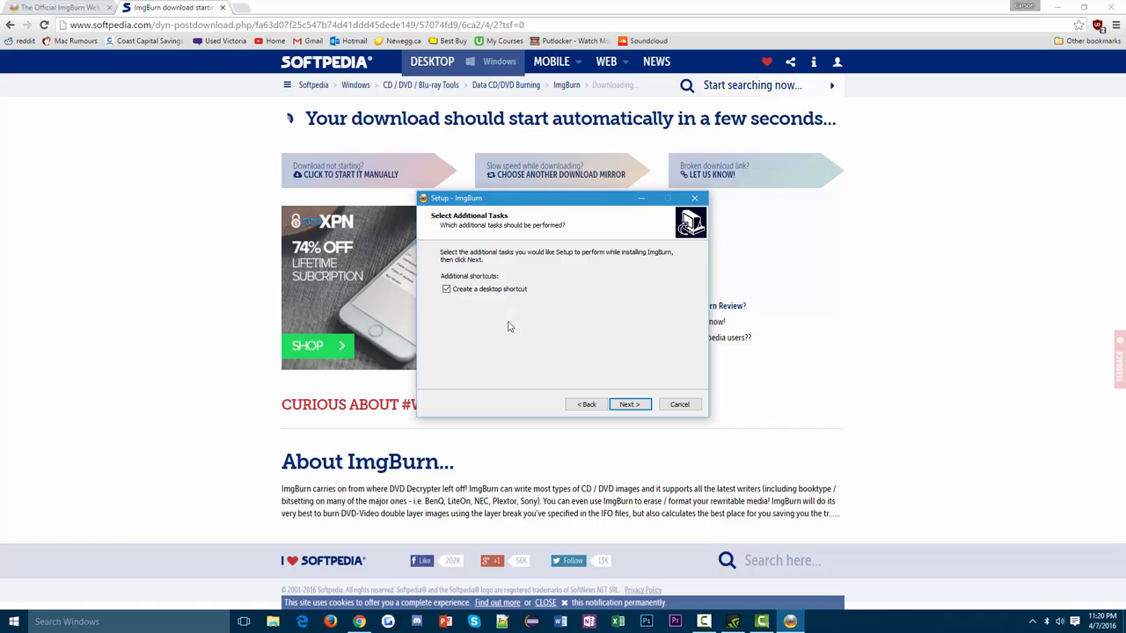
click(629, 403)
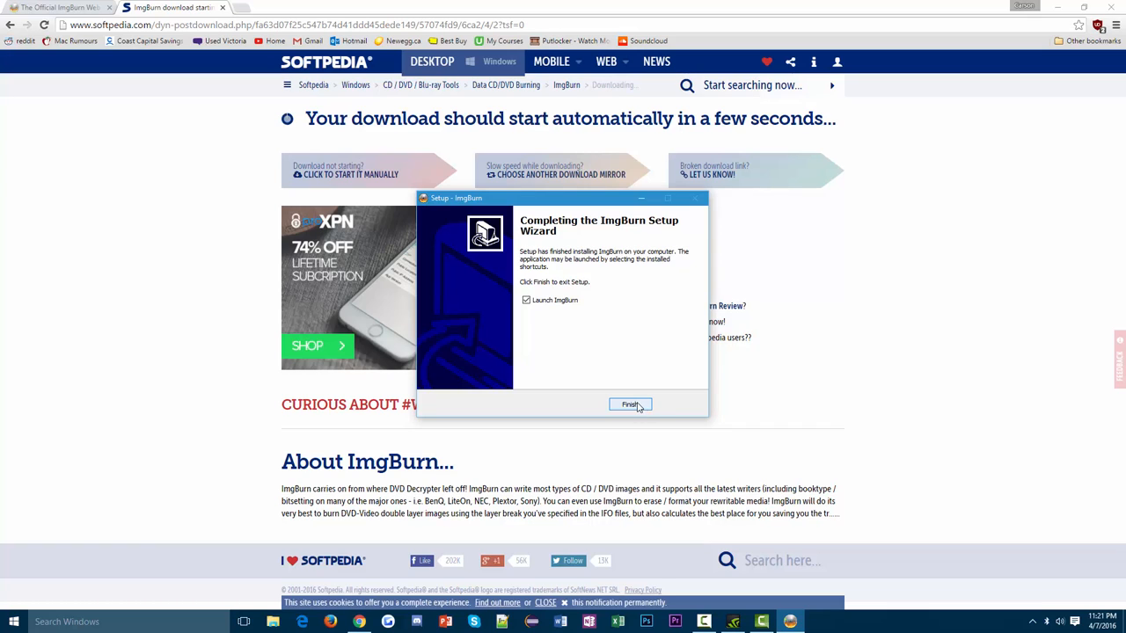
click(630, 404)
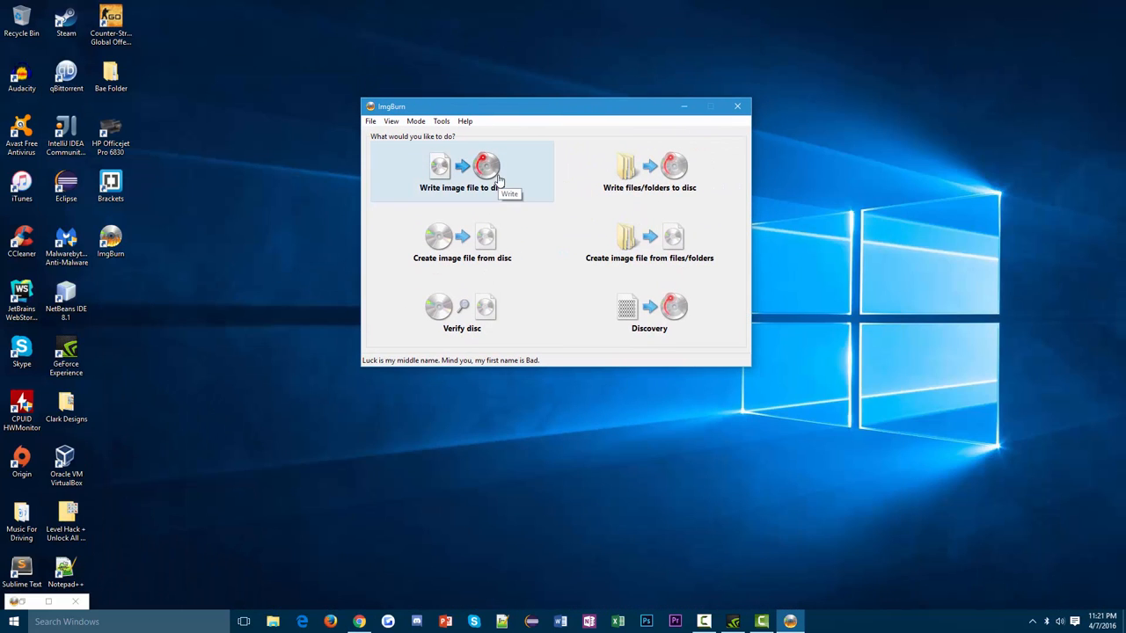
mouse_move(649, 241)
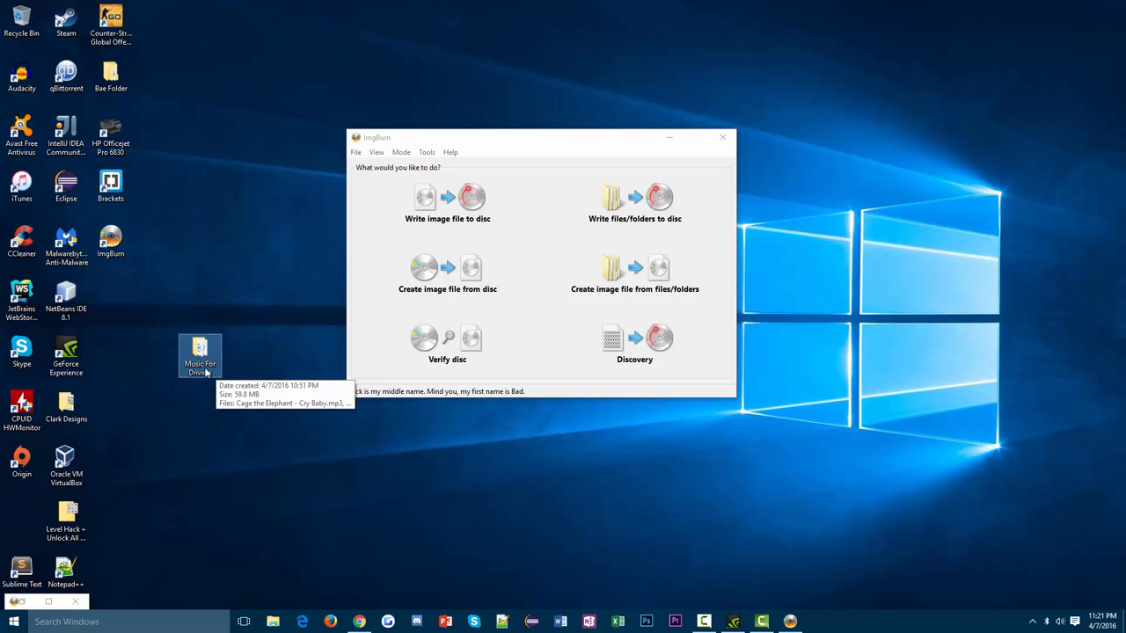
double_click(200, 351)
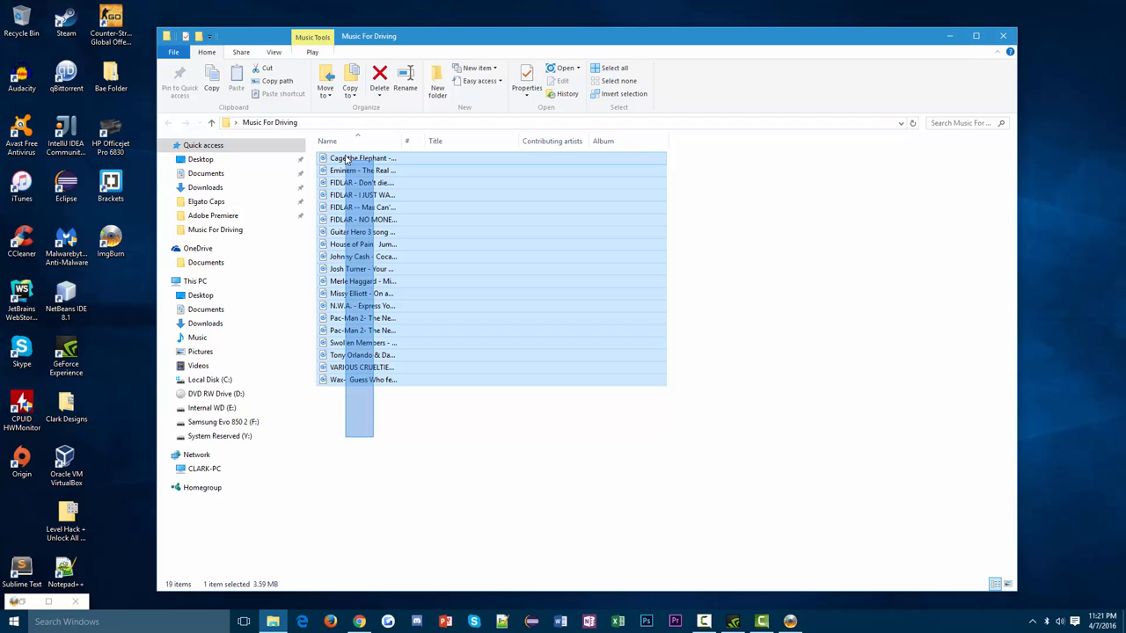
click(614, 68)
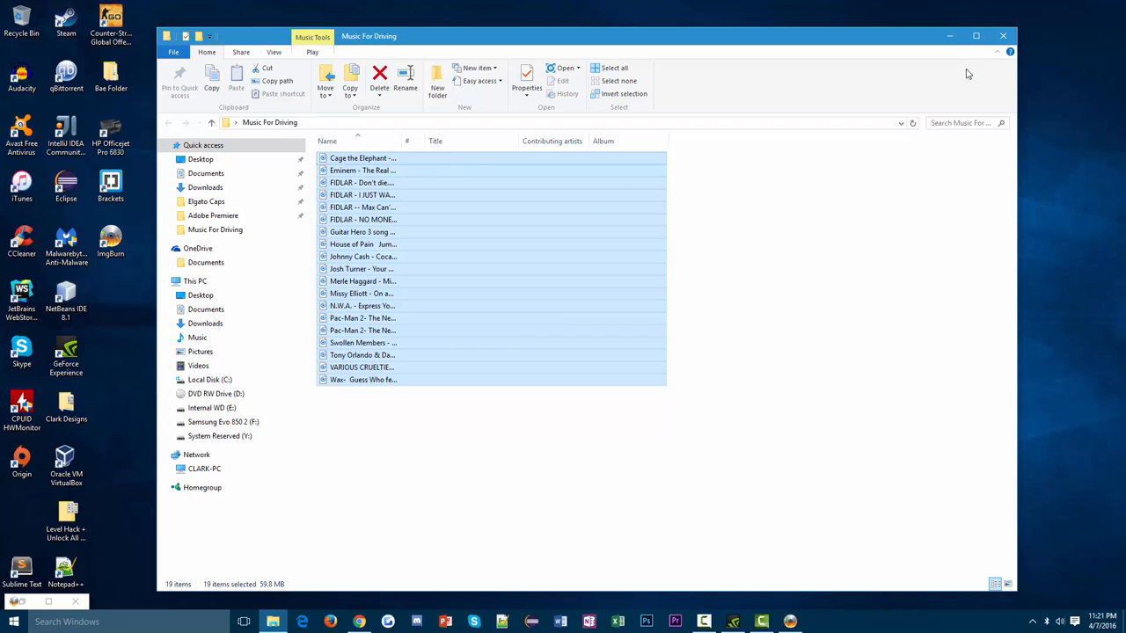
mouse_move(949, 37)
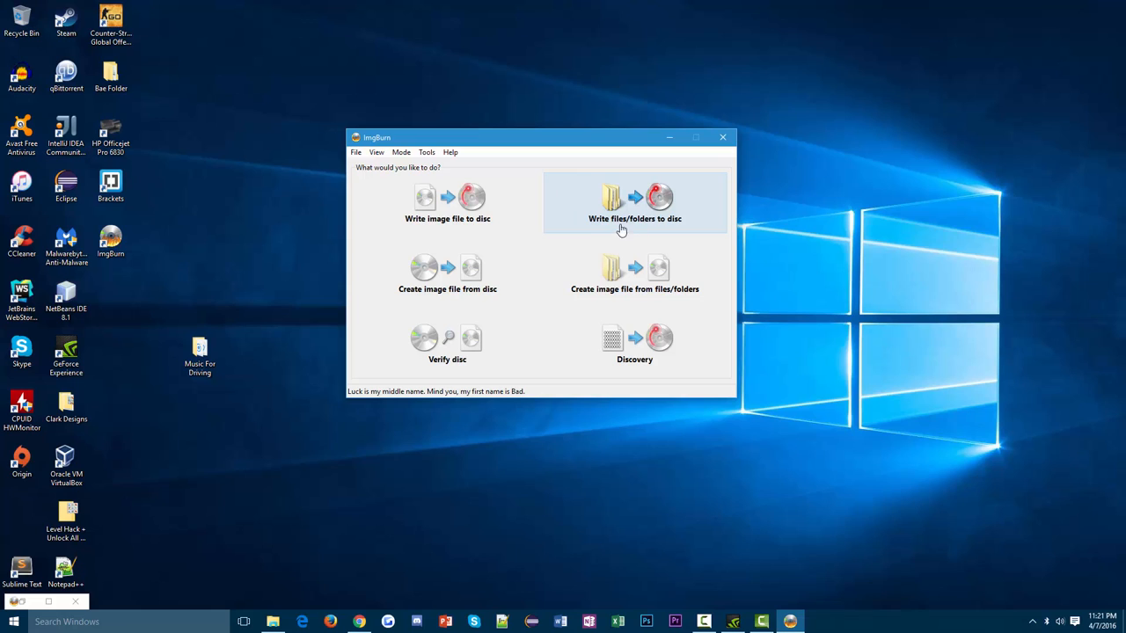
Choose 'Write files/folders to disc' and add Desktop > Music For Driving as the source.
click(634, 202)
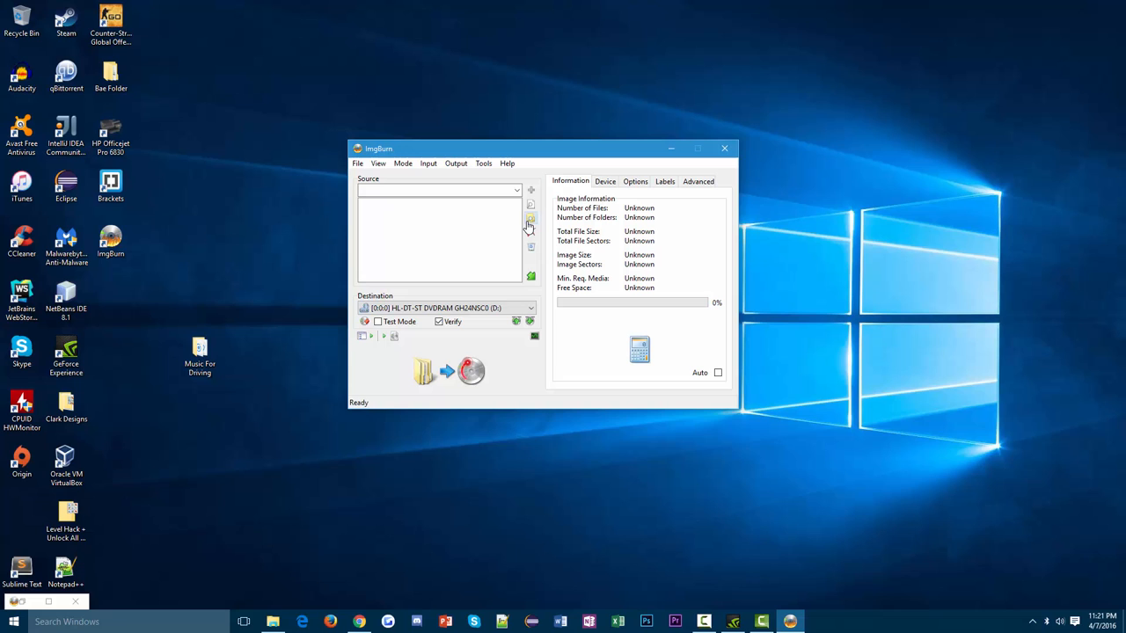
mouse_move(530, 219)
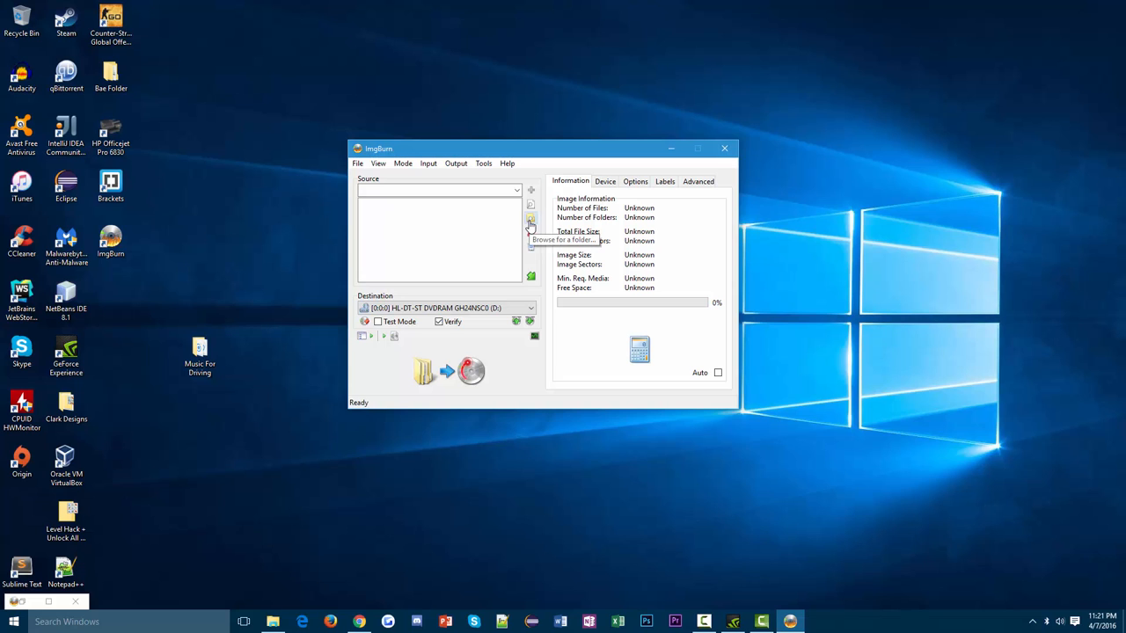
click(531, 220)
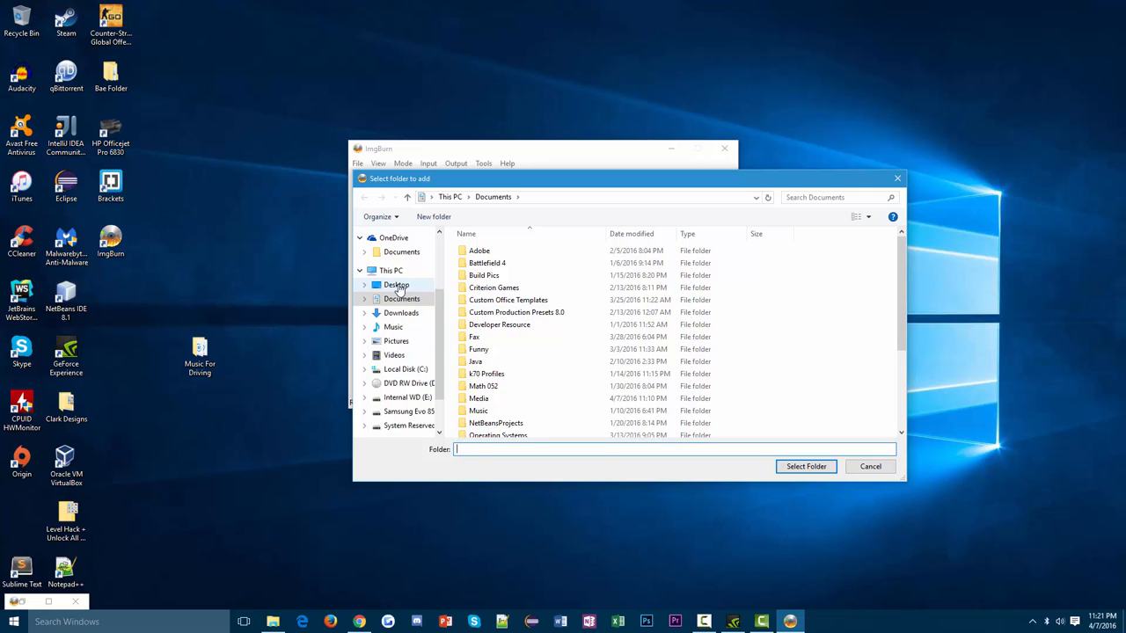
click(396, 284)
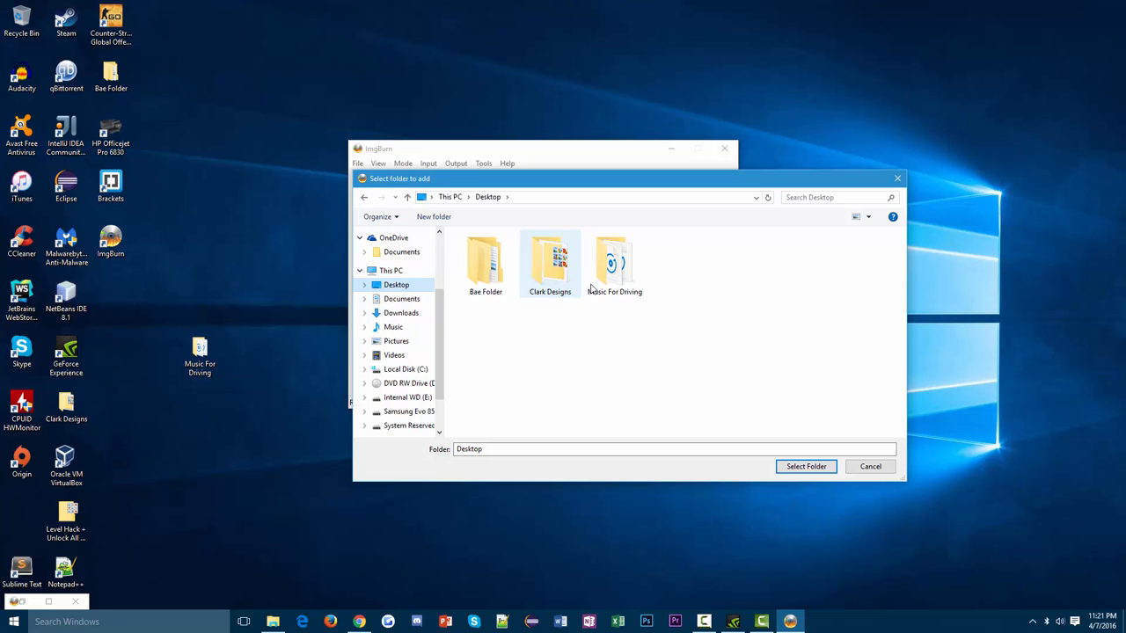
click(614, 262)
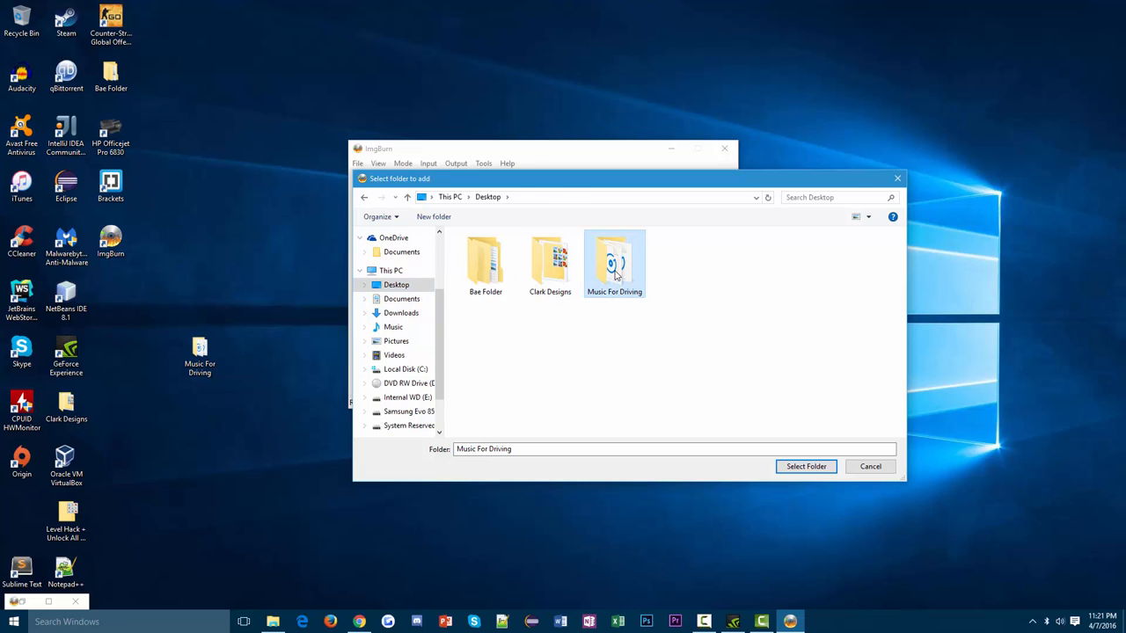
click(806, 466)
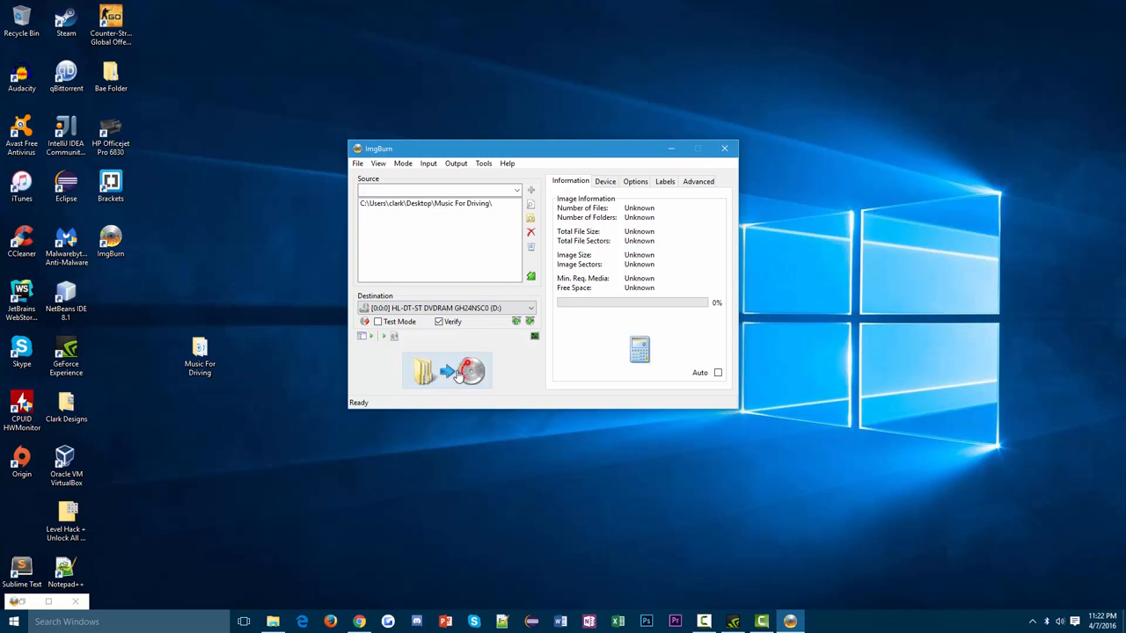
mouse_move(446, 374)
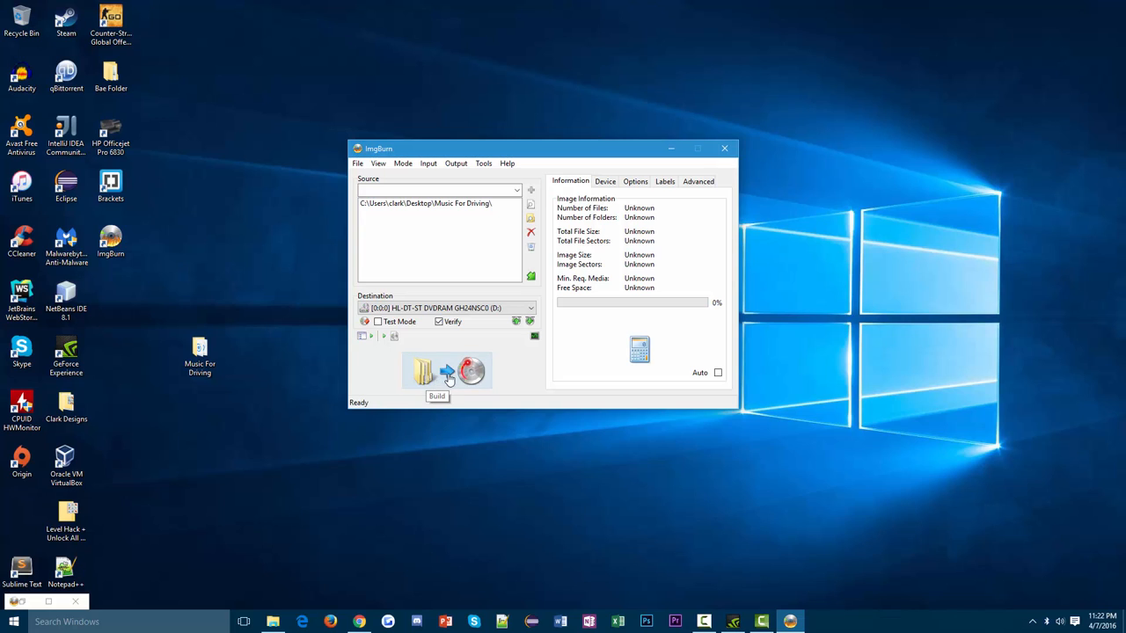
mouse_move(435, 376)
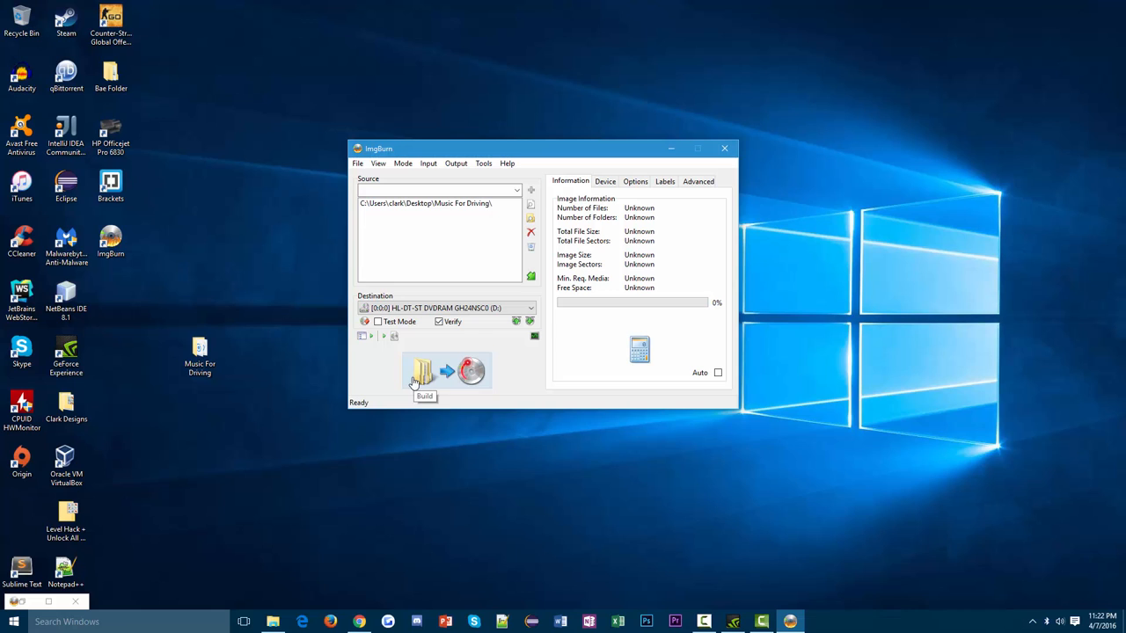
Build the disc with folder contents only, MP3-suited file systems and suggested label, and confirm.
click(421, 371)
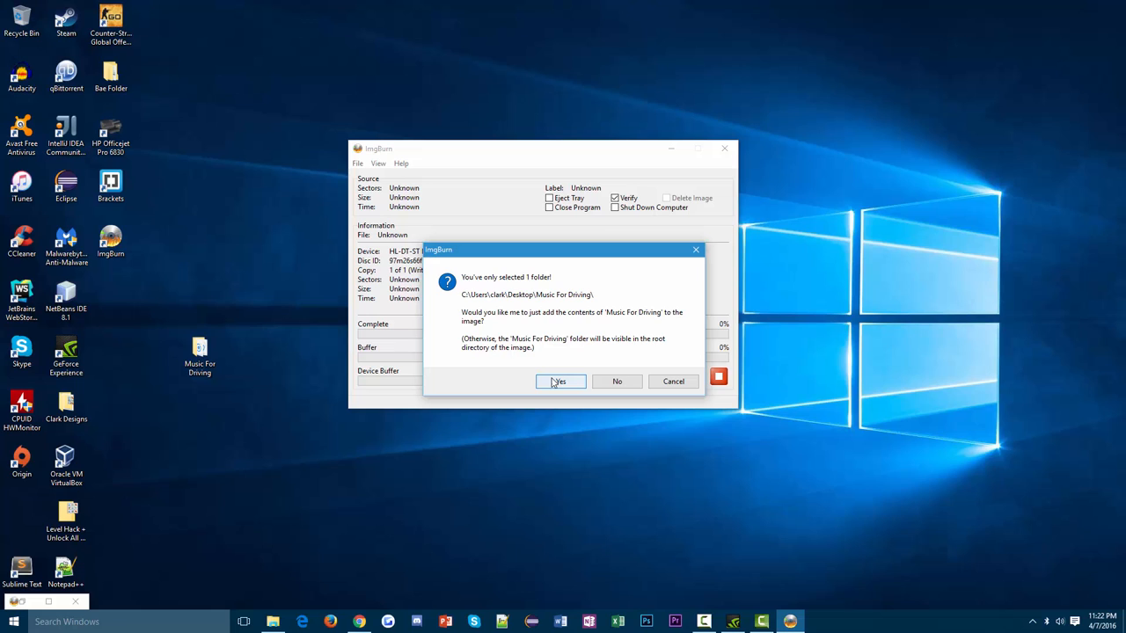
mouse_move(563, 381)
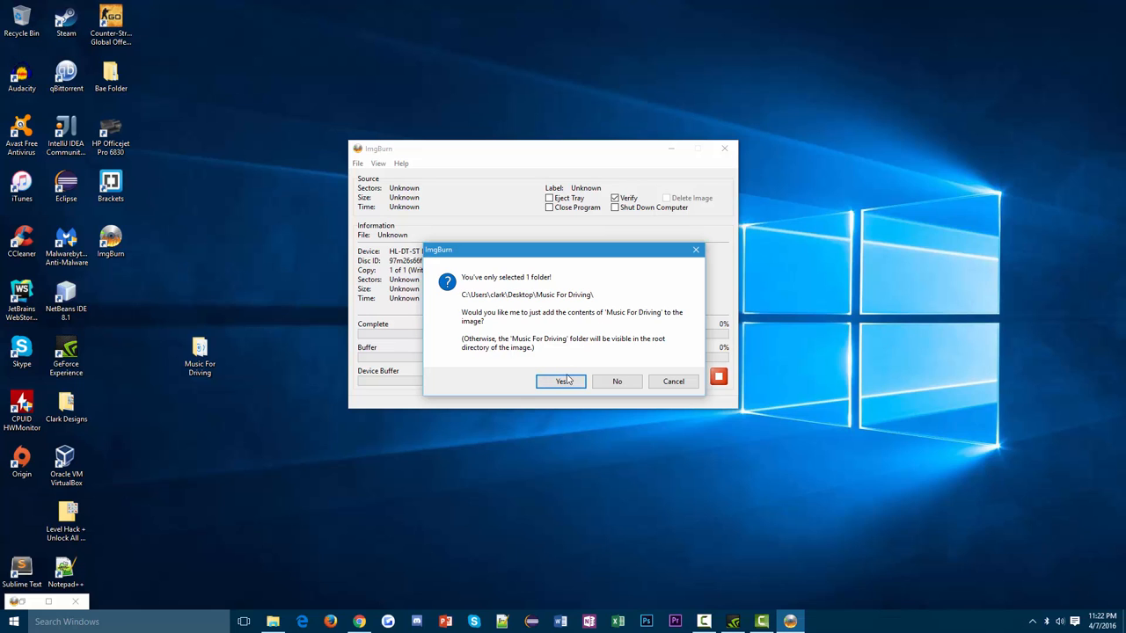
click(562, 381)
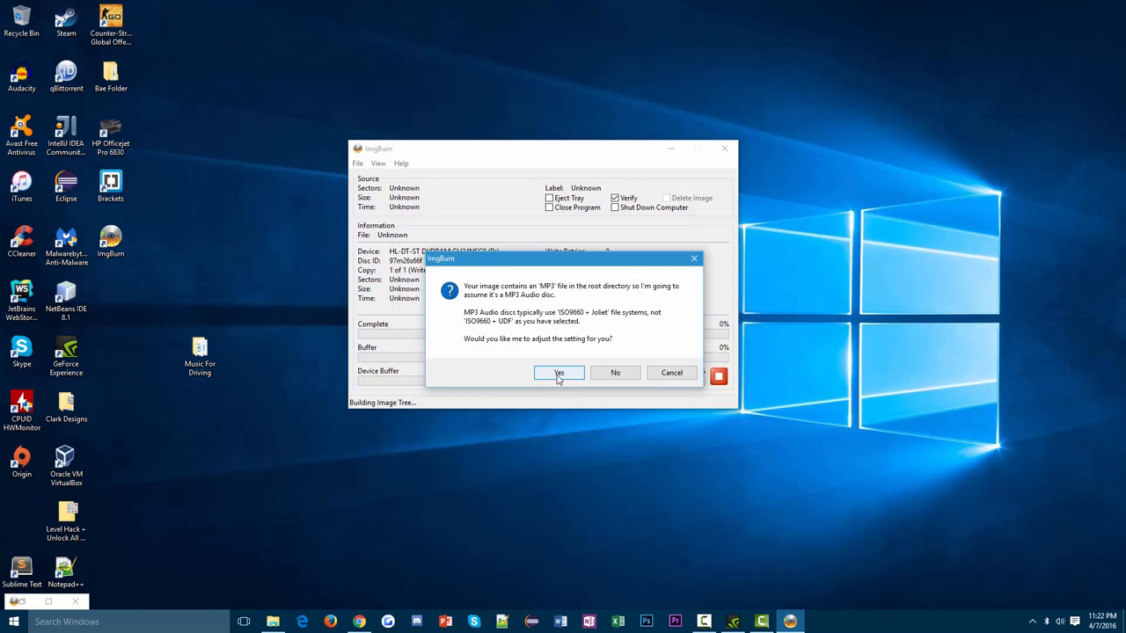
click(559, 372)
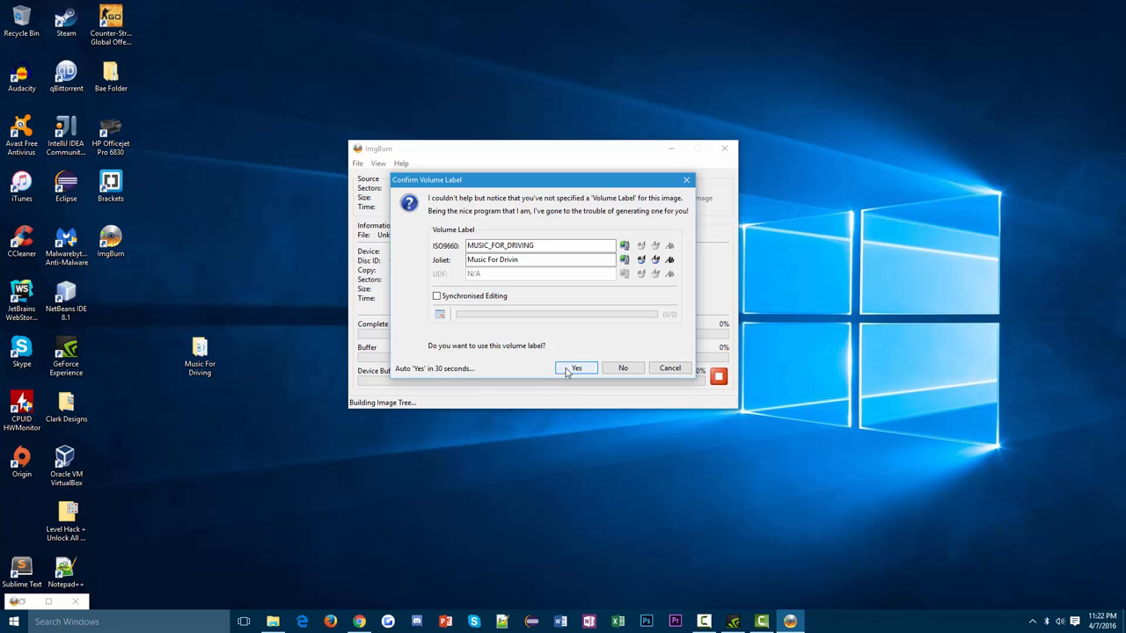
click(576, 367)
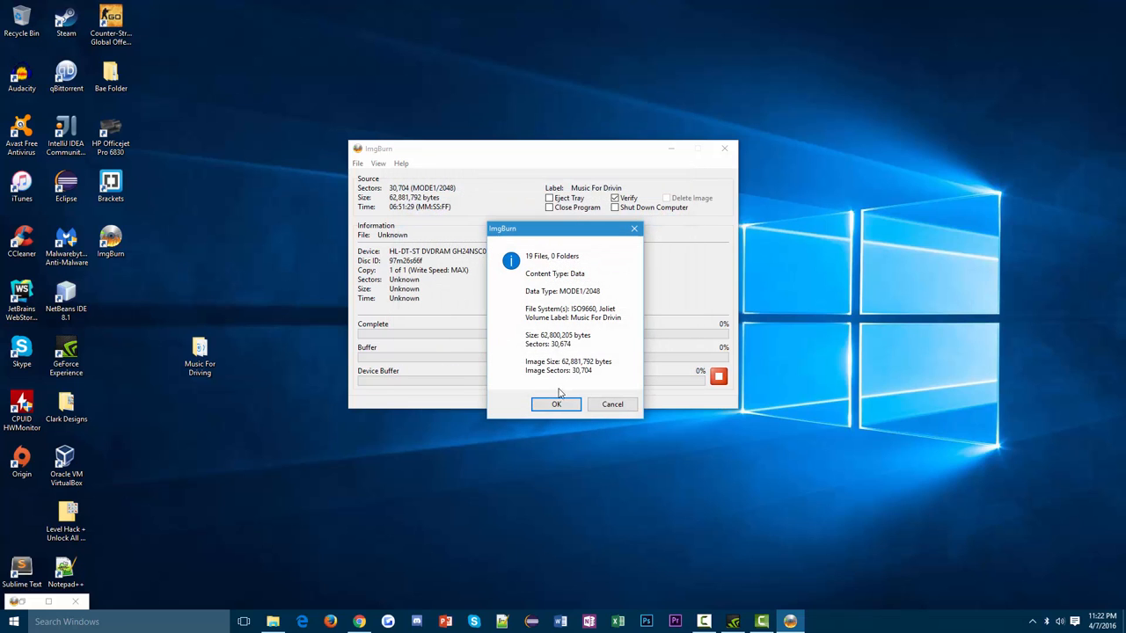
click(556, 404)
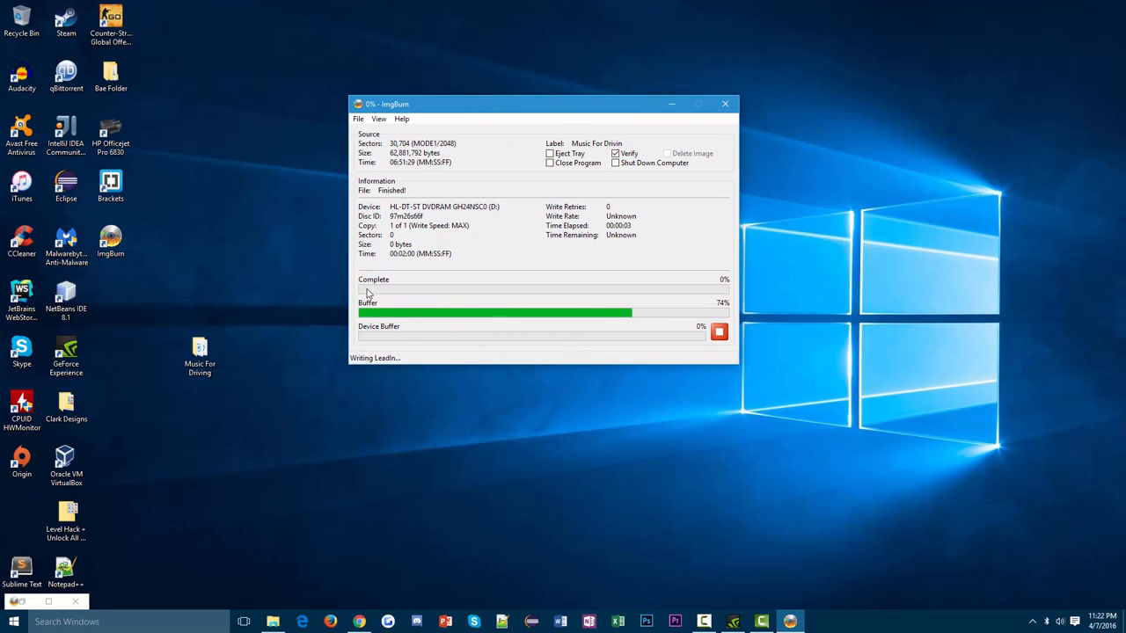
mouse_move(399, 324)
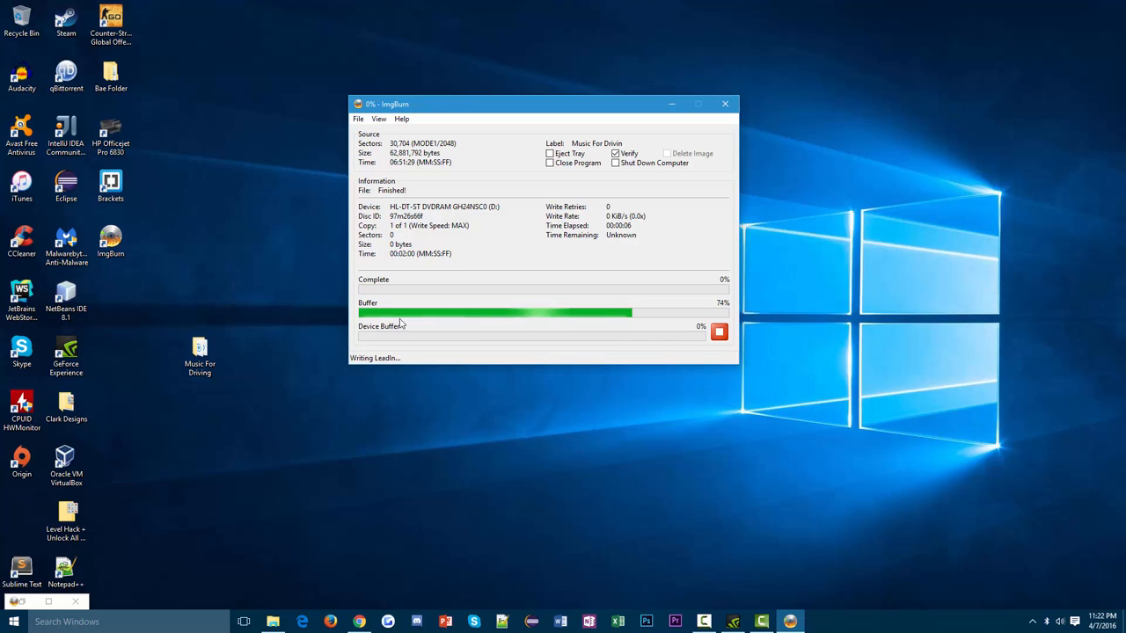